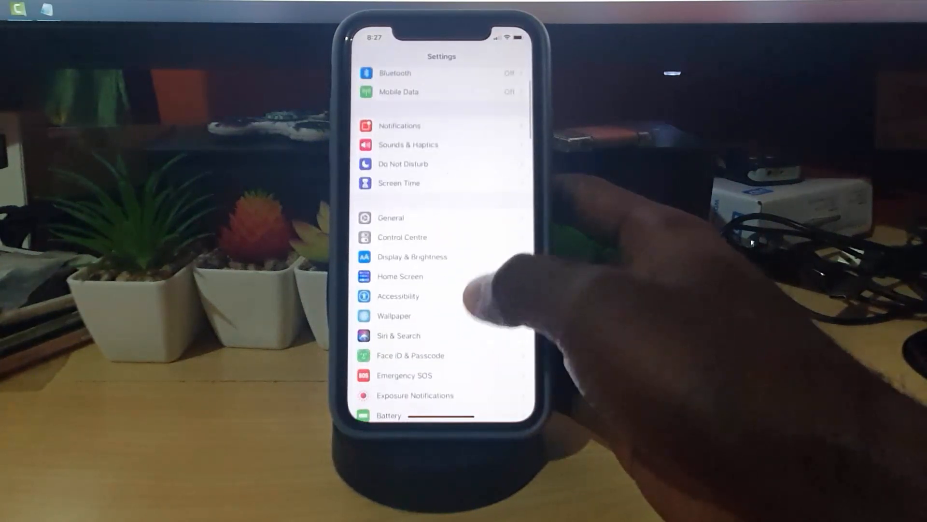
# Step: Navigate from Settings into Accessibility, then the Hearing section's Audio/Visual options
pyautogui.scroll(3)
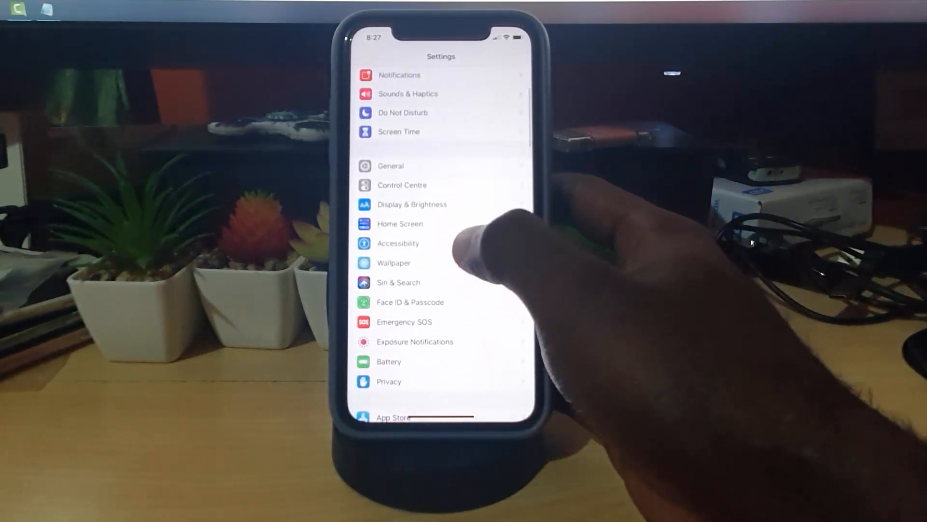
pyautogui.click(397, 244)
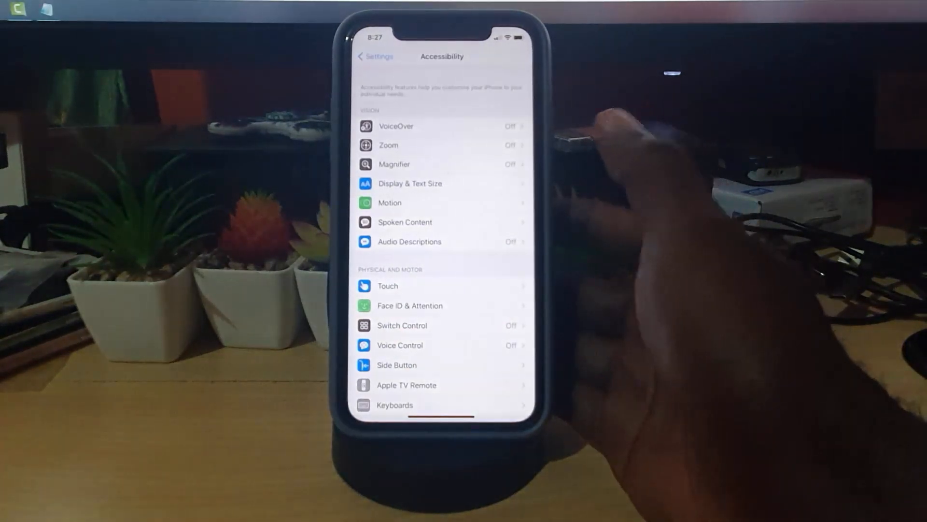
pyautogui.scroll(3)
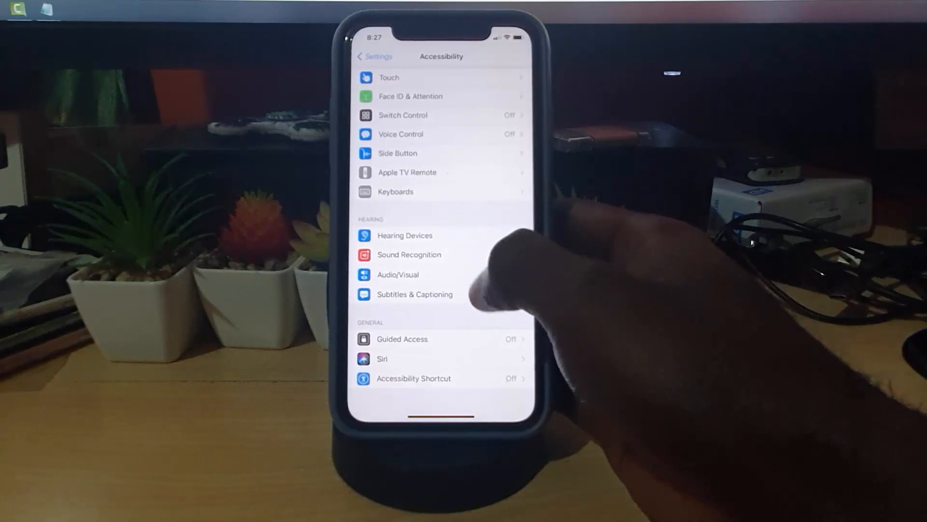
pyautogui.click(397, 273)
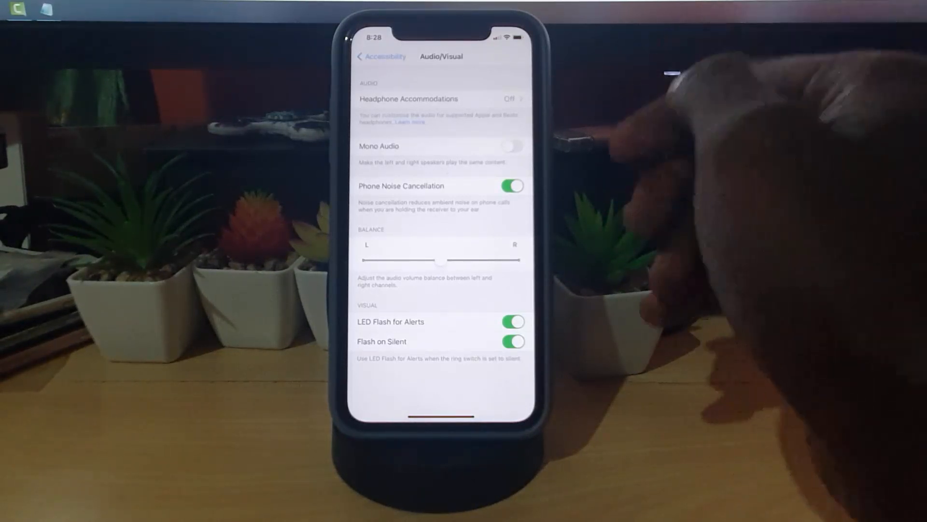
# Step: Switch LED Flash for Alerts off so Flash on Silent disappears
pyautogui.click(512, 322)
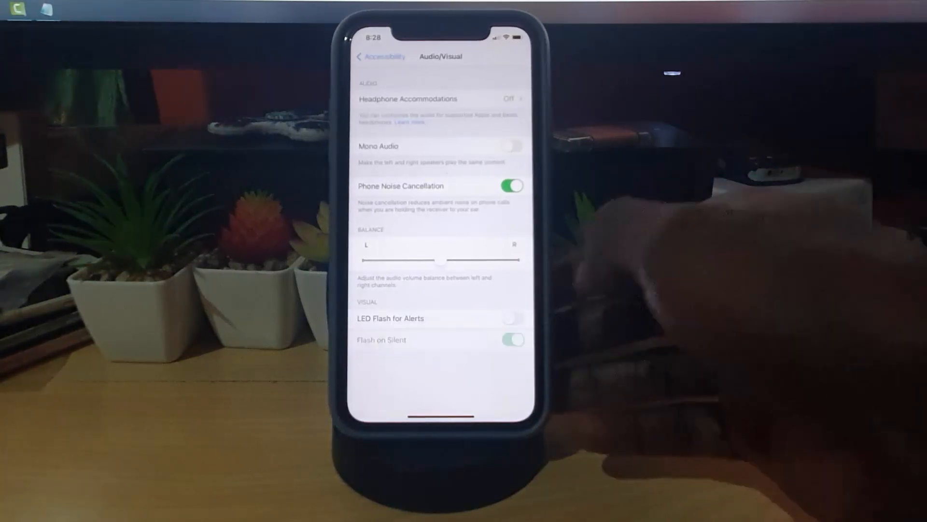
pyautogui.click(512, 318)
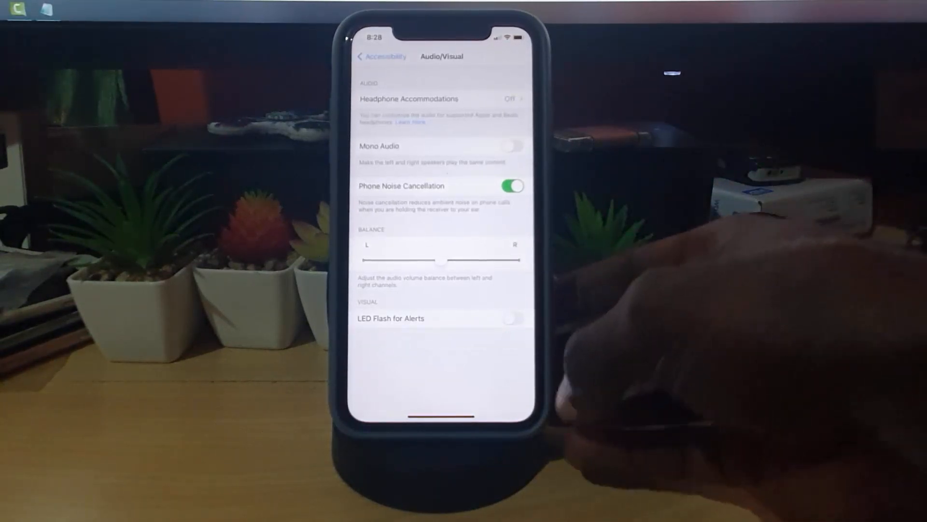